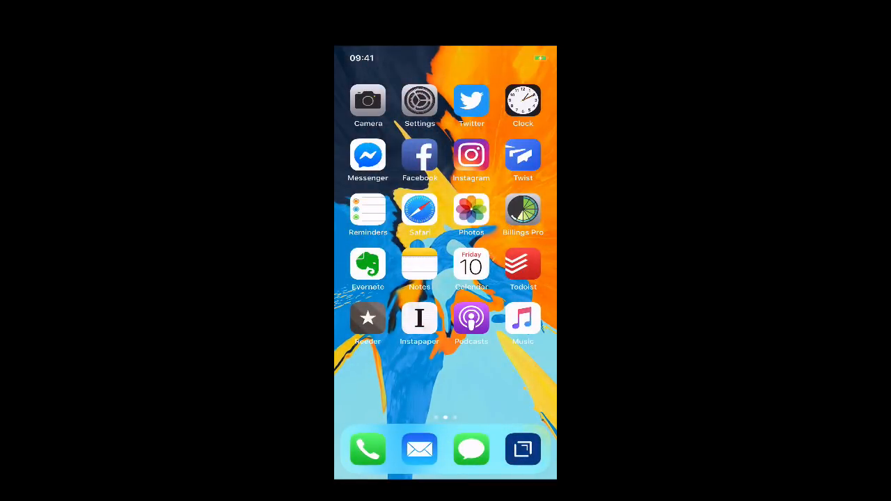
Launch Todoist from the home screen so it lands on Today's Focus.
left_click(524, 264)
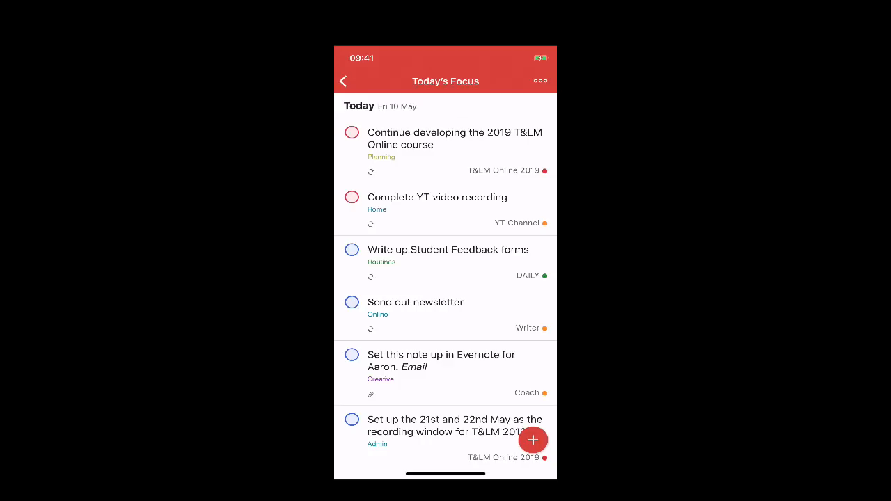
Dismiss the list options, then reach General settings where the start page shows Today's Focus.
left_click(540, 81)
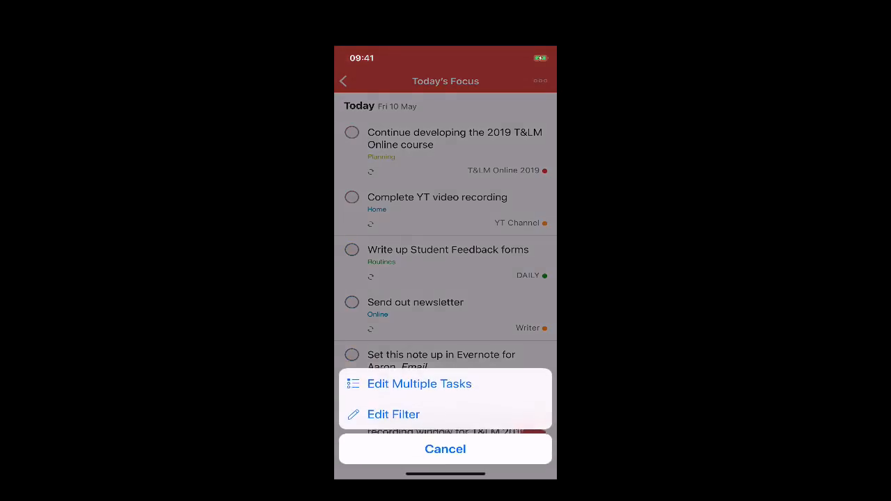
left_click(446, 448)
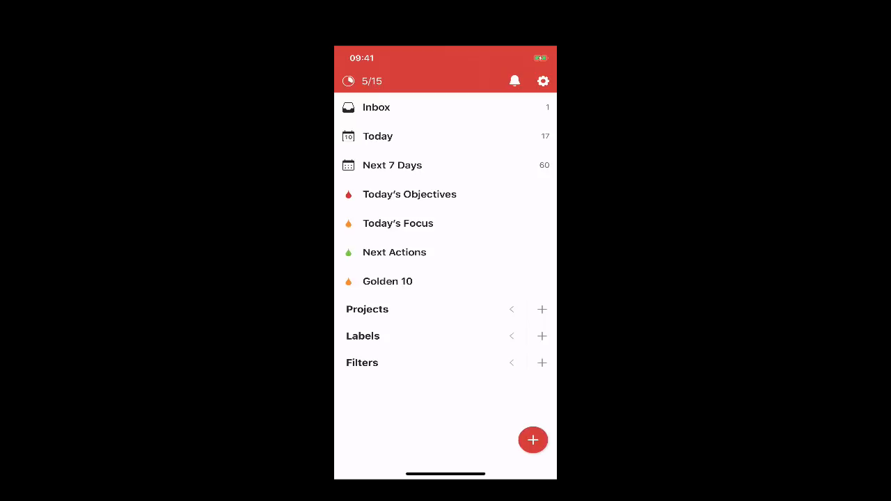
left_click(543, 80)
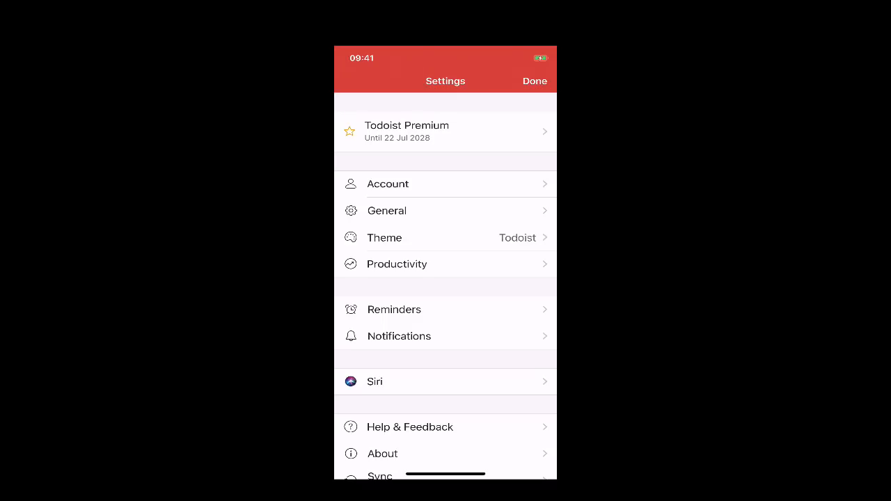
left_click(387, 211)
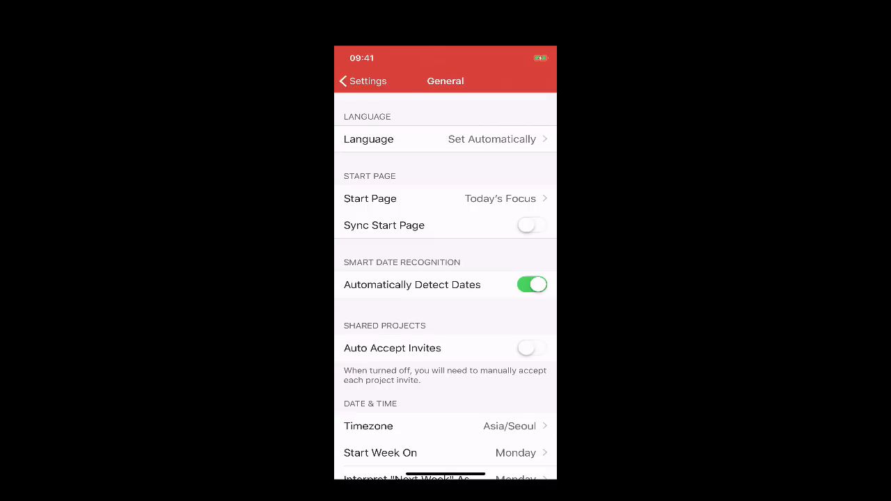
left_click(343, 81)
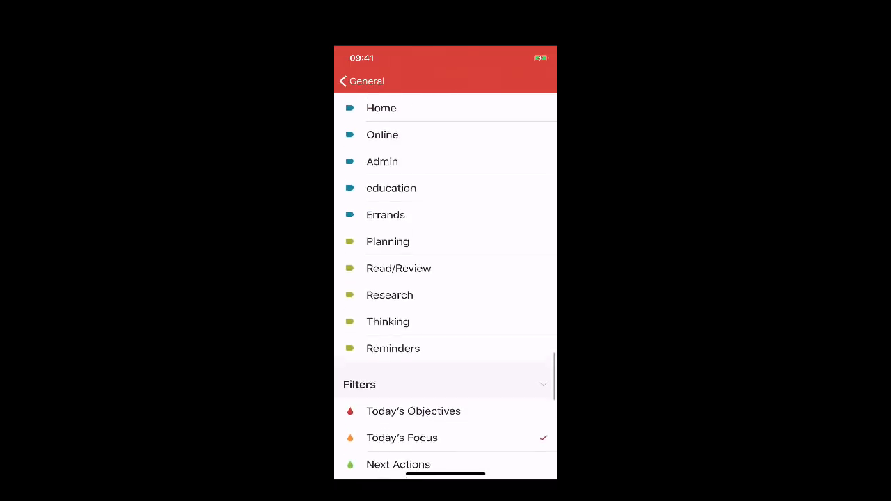
scroll("down", 3)
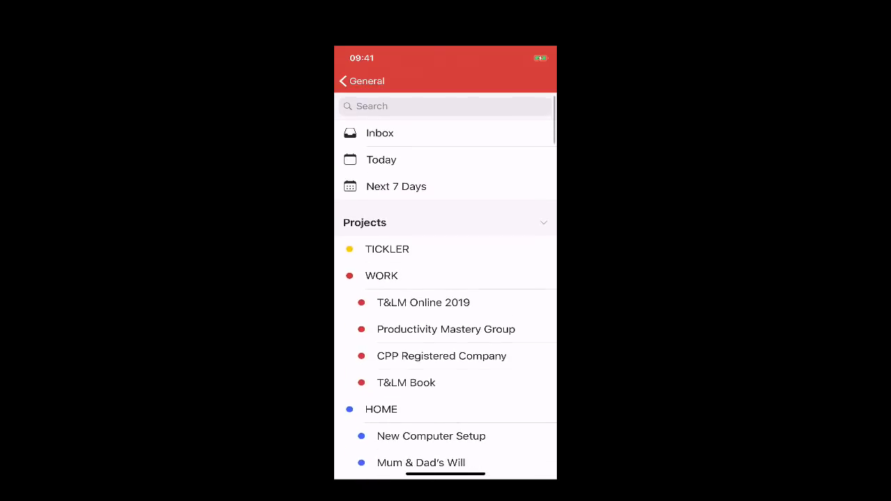
scroll("down", 3)
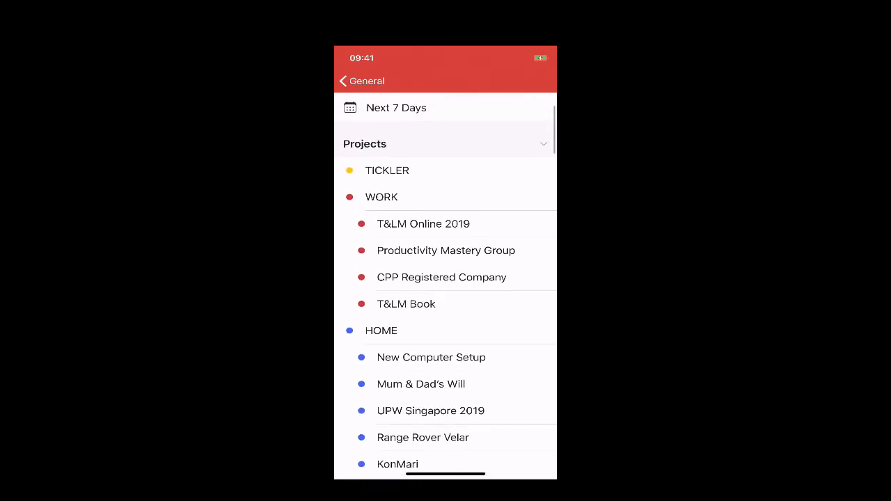
scroll("down", 3)
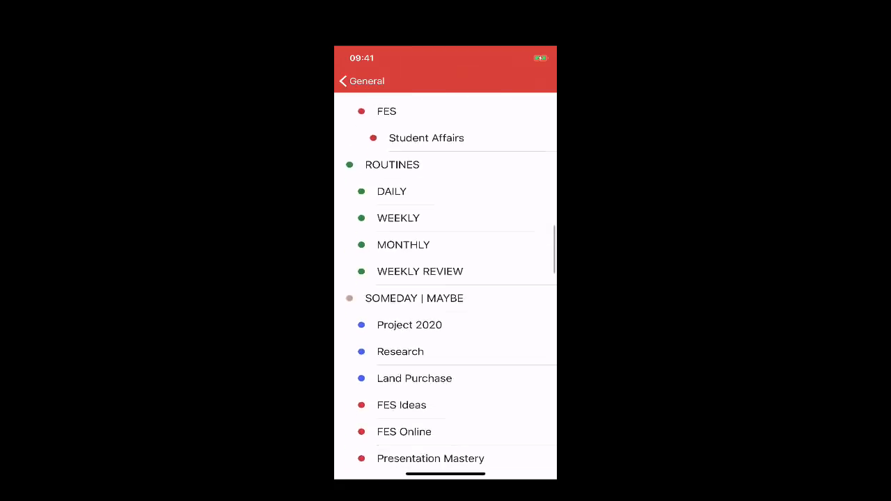
scroll("down", 3)
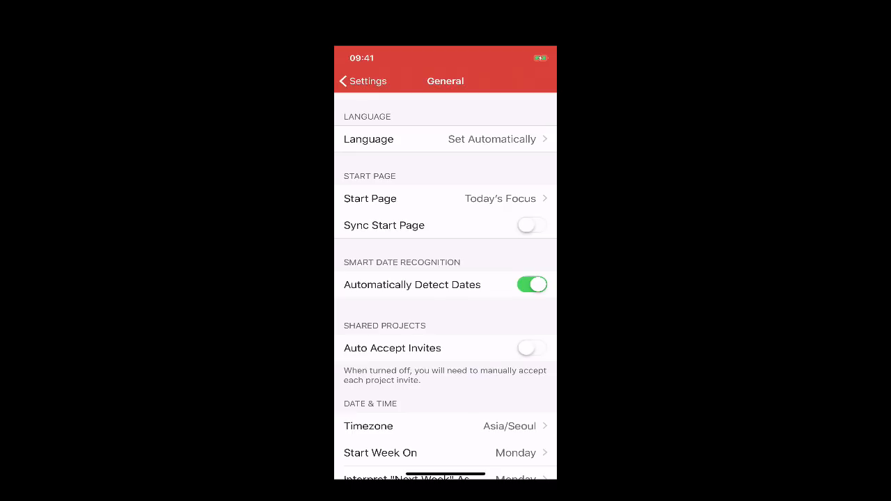
Leave settings and return to the Today's Focus filter from the navigation list.
scroll("down", 3)
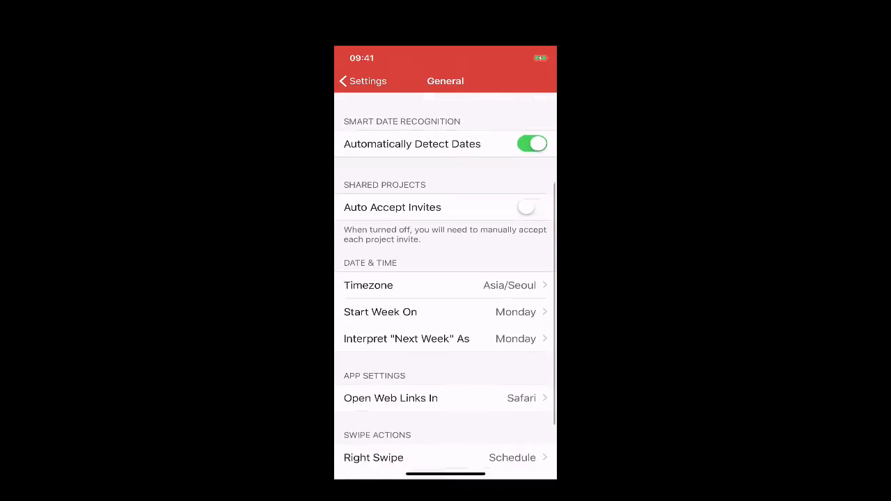
scroll("down", 3)
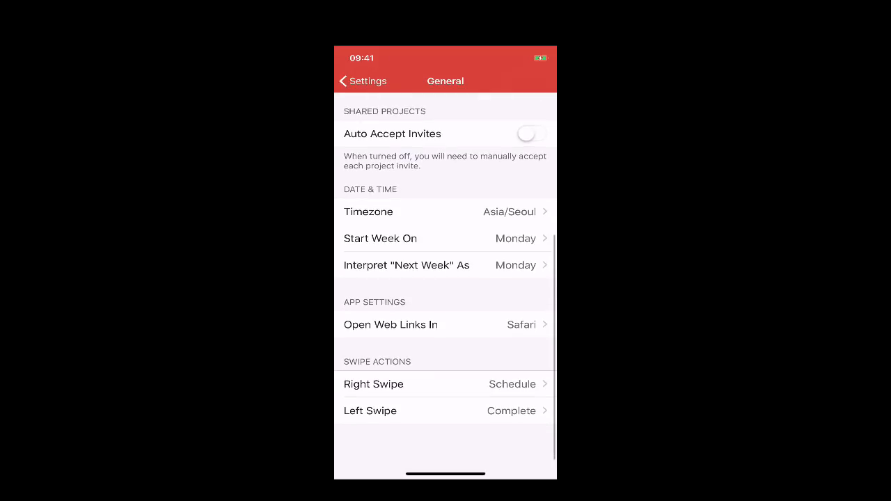
scroll("down", 3)
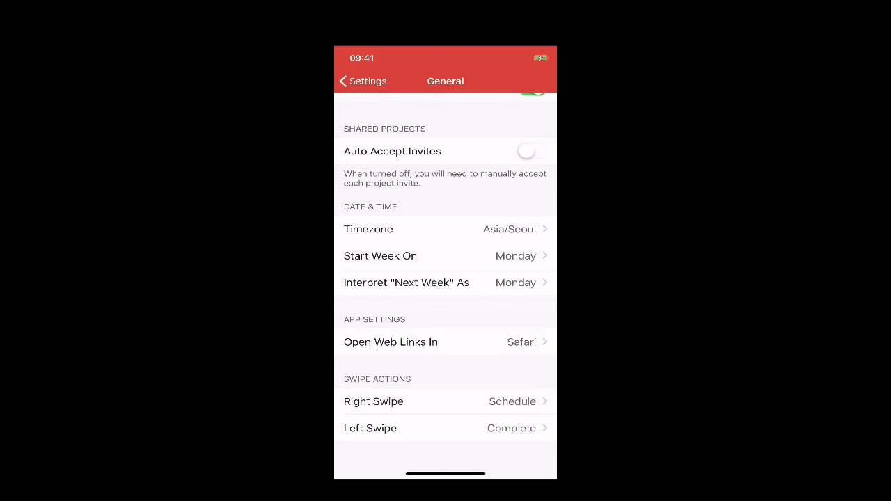
left_click(362, 81)
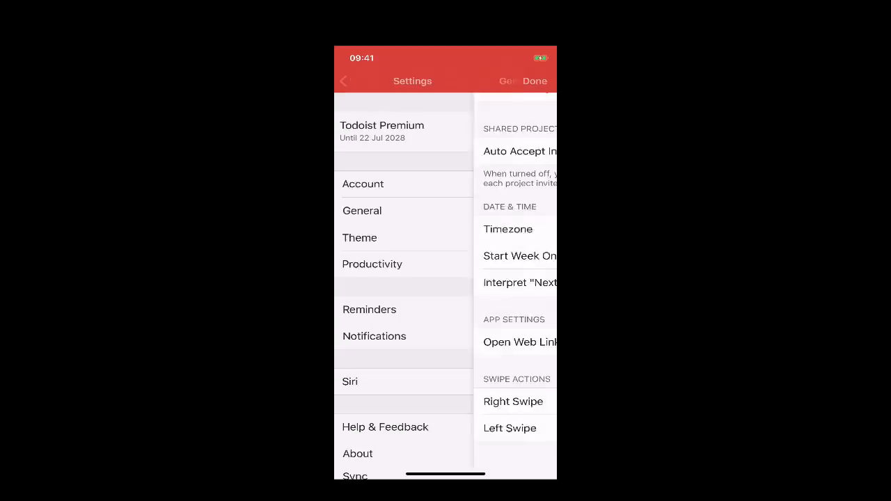
left_click(535, 81)
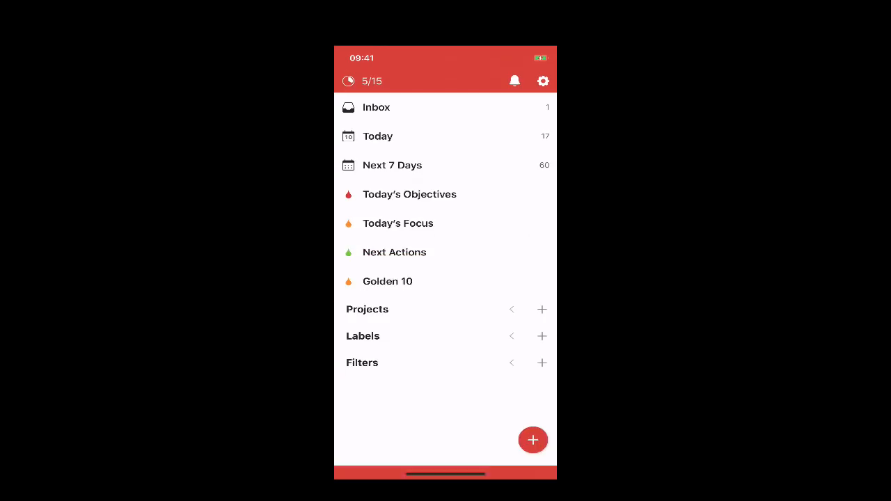
left_click(399, 223)
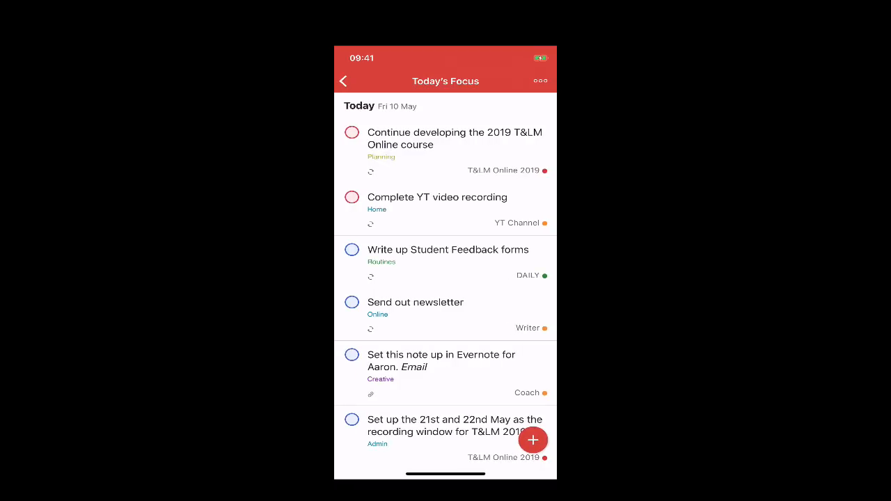
Complete 'Complete YT video recording', raising the daily count to 6/15, and return to the main views list.
left_click(351, 197)
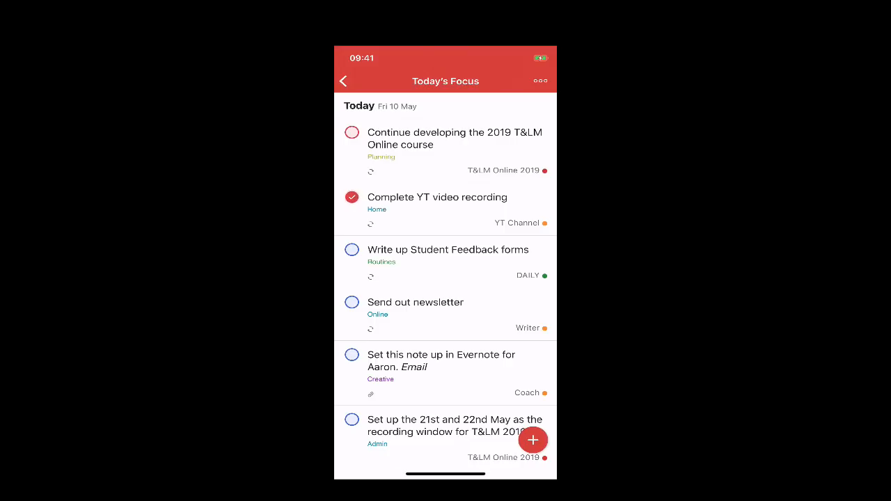
left_click(351, 198)
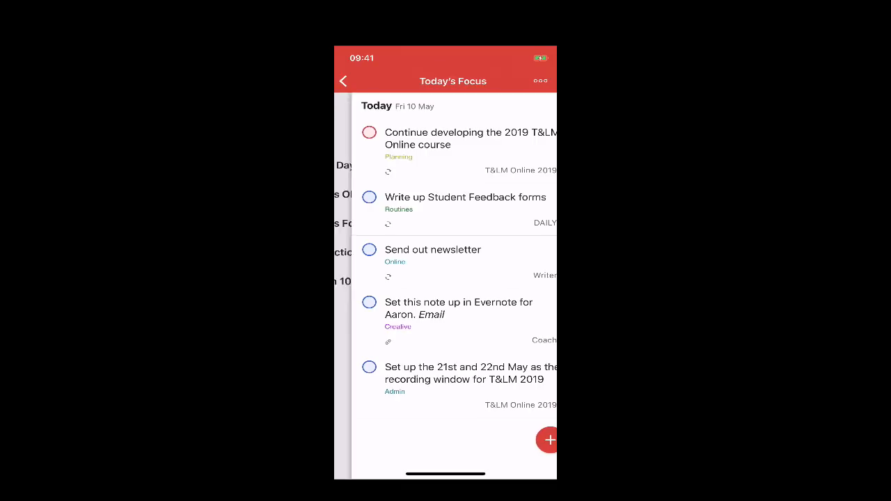
left_click(343, 80)
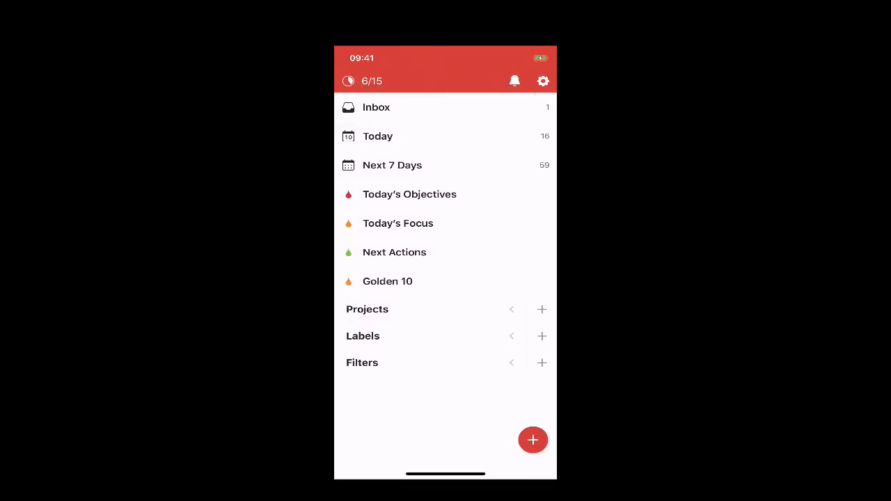
left_click(543, 80)
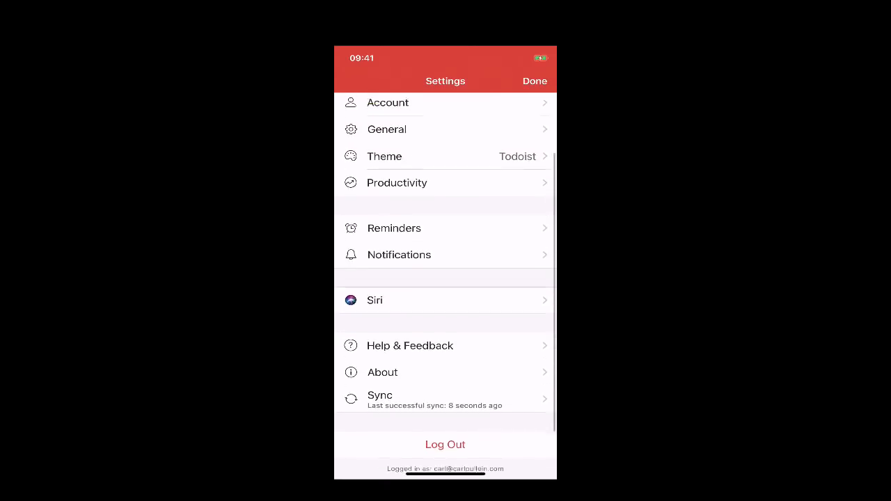
left_click(387, 128)
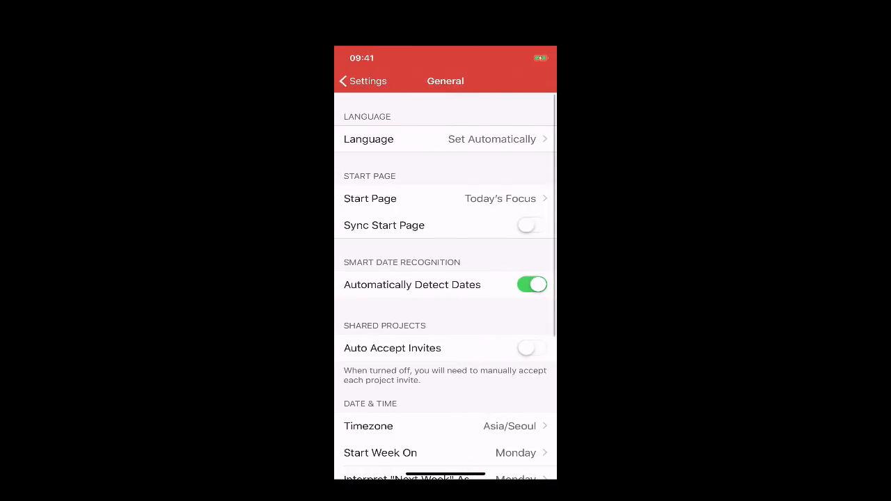
scroll("down", 3)
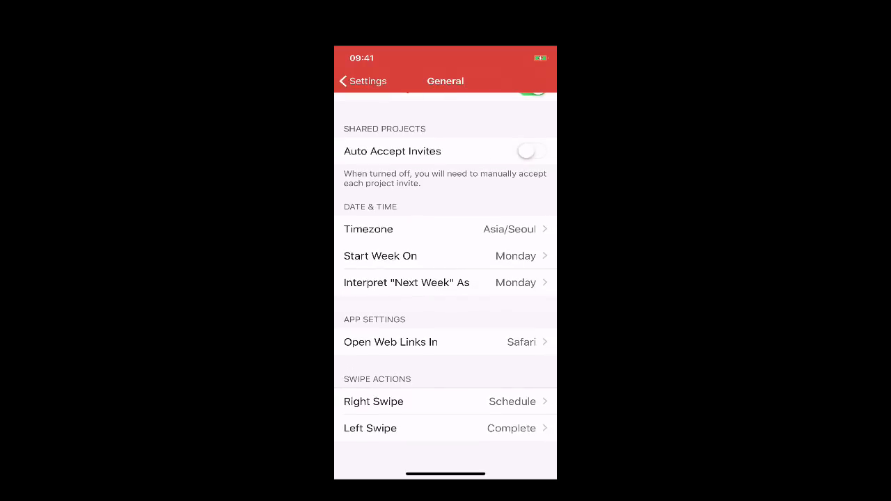
left_click(373, 401)
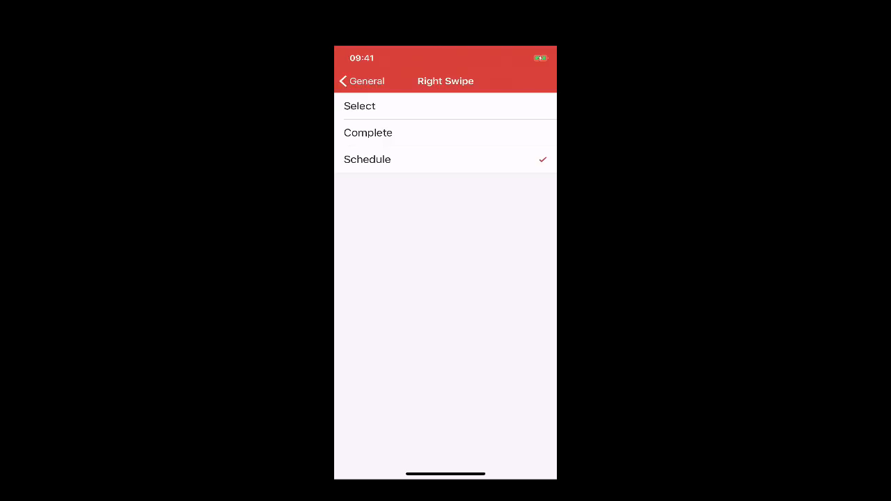
left_click(362, 81)
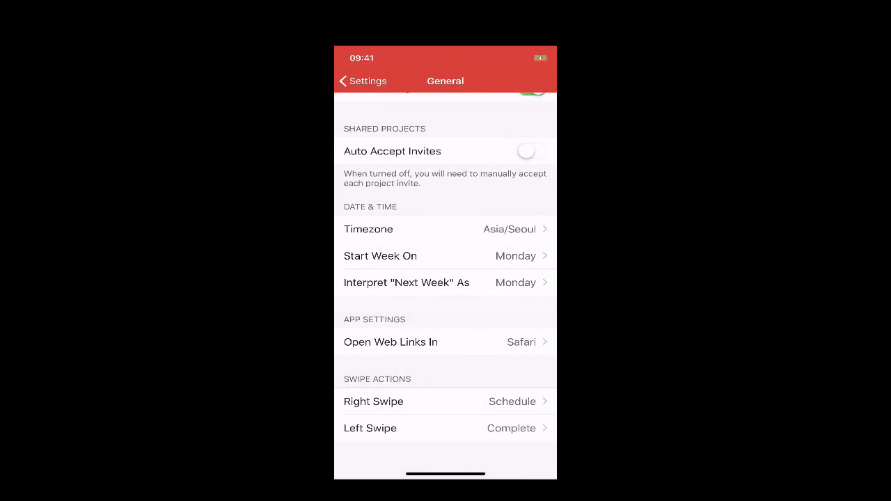
left_click(362, 81)
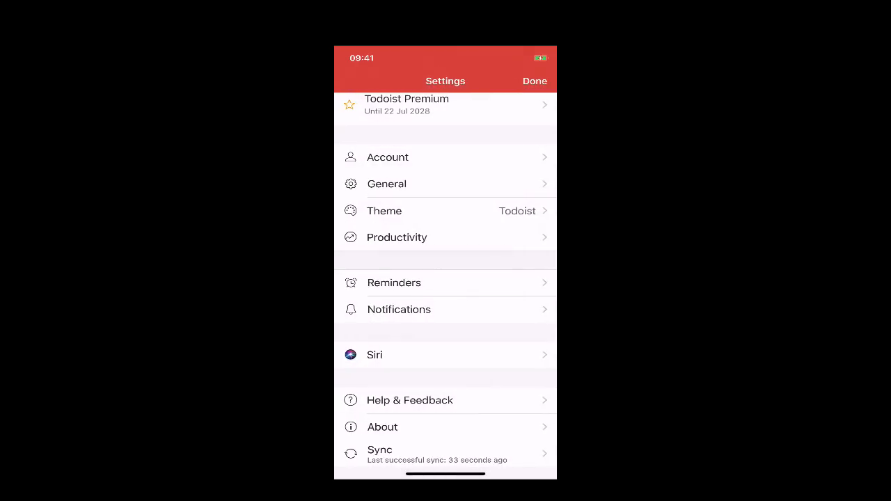
left_click(534, 81)
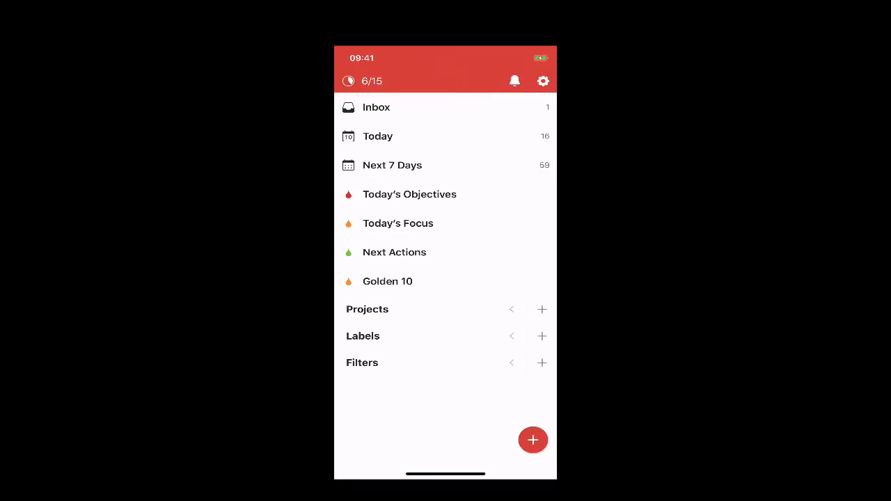
left_click(398, 223)
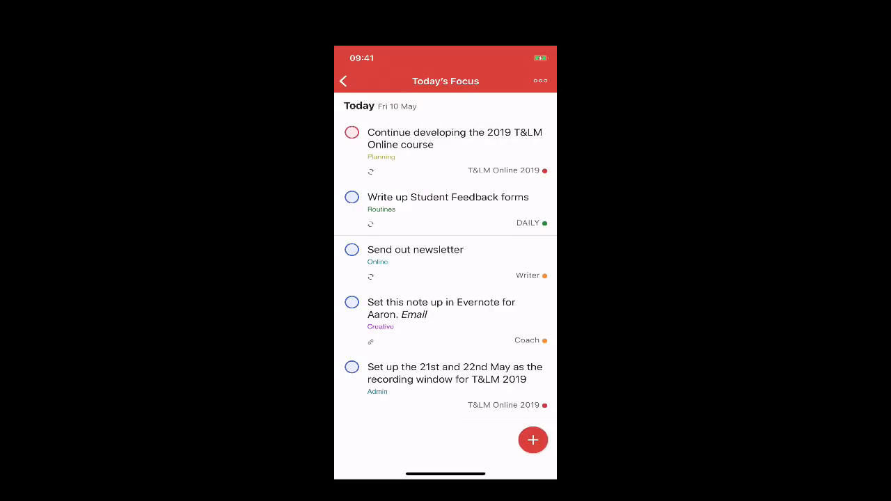
left_click(343, 80)
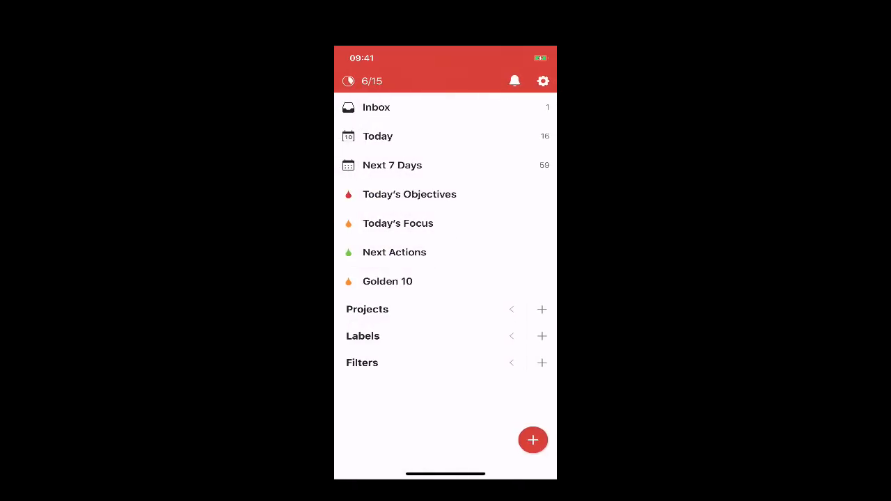
left_click(543, 81)
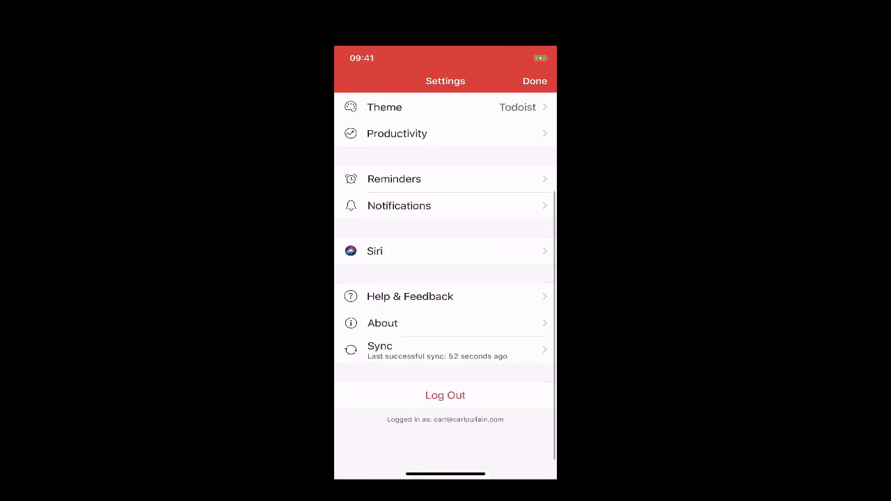
scroll("down", 3)
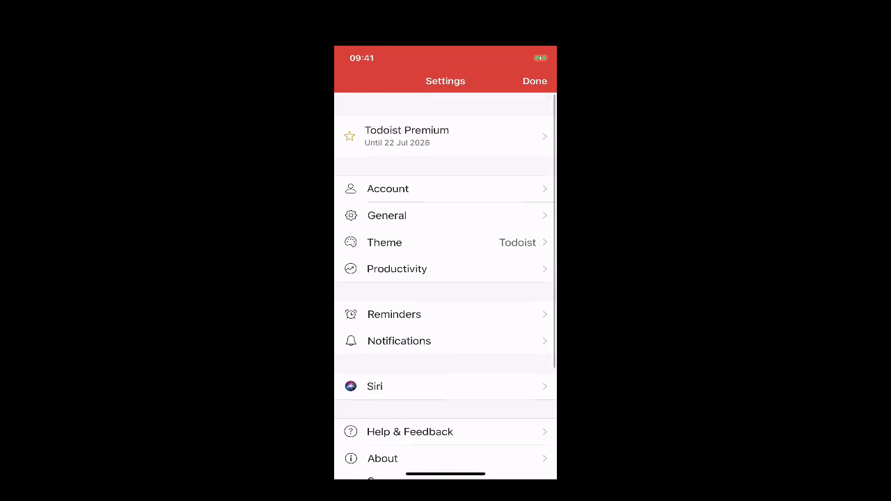
left_click(387, 214)
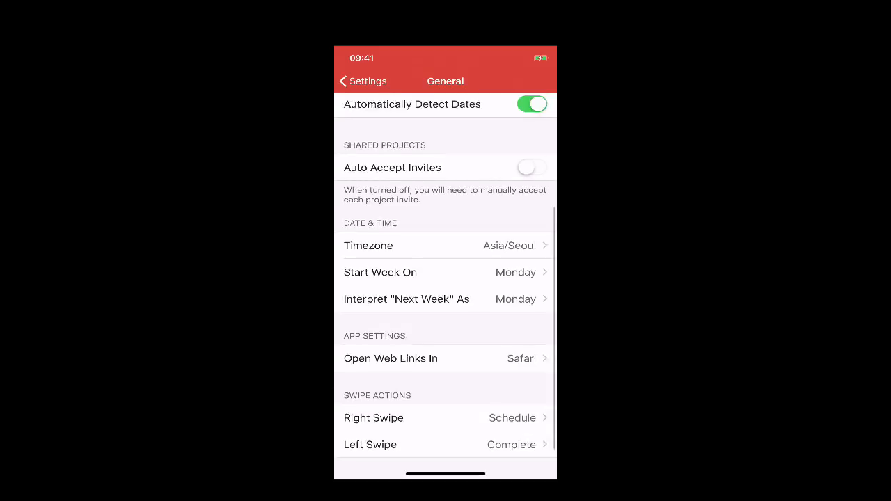
scroll("down", 3)
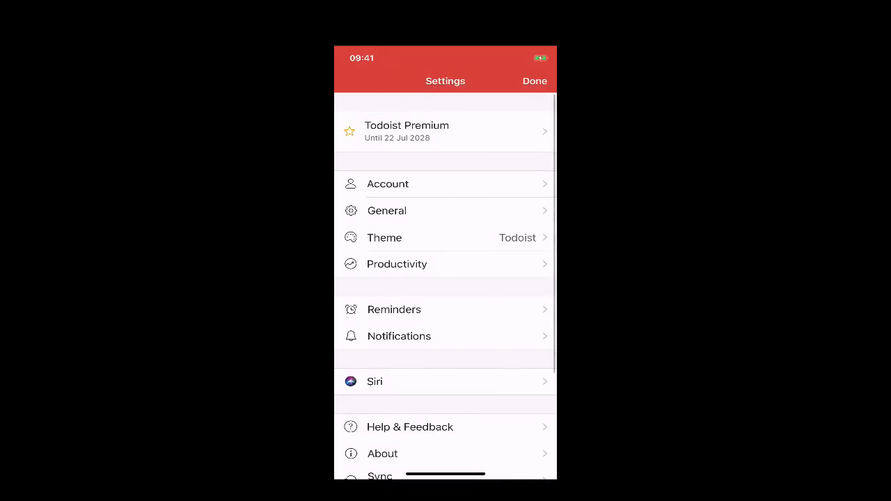
left_click(535, 81)
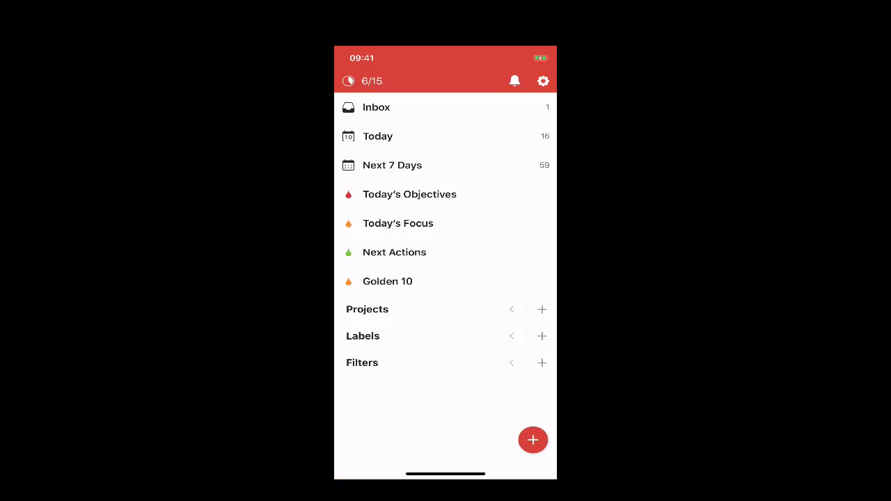